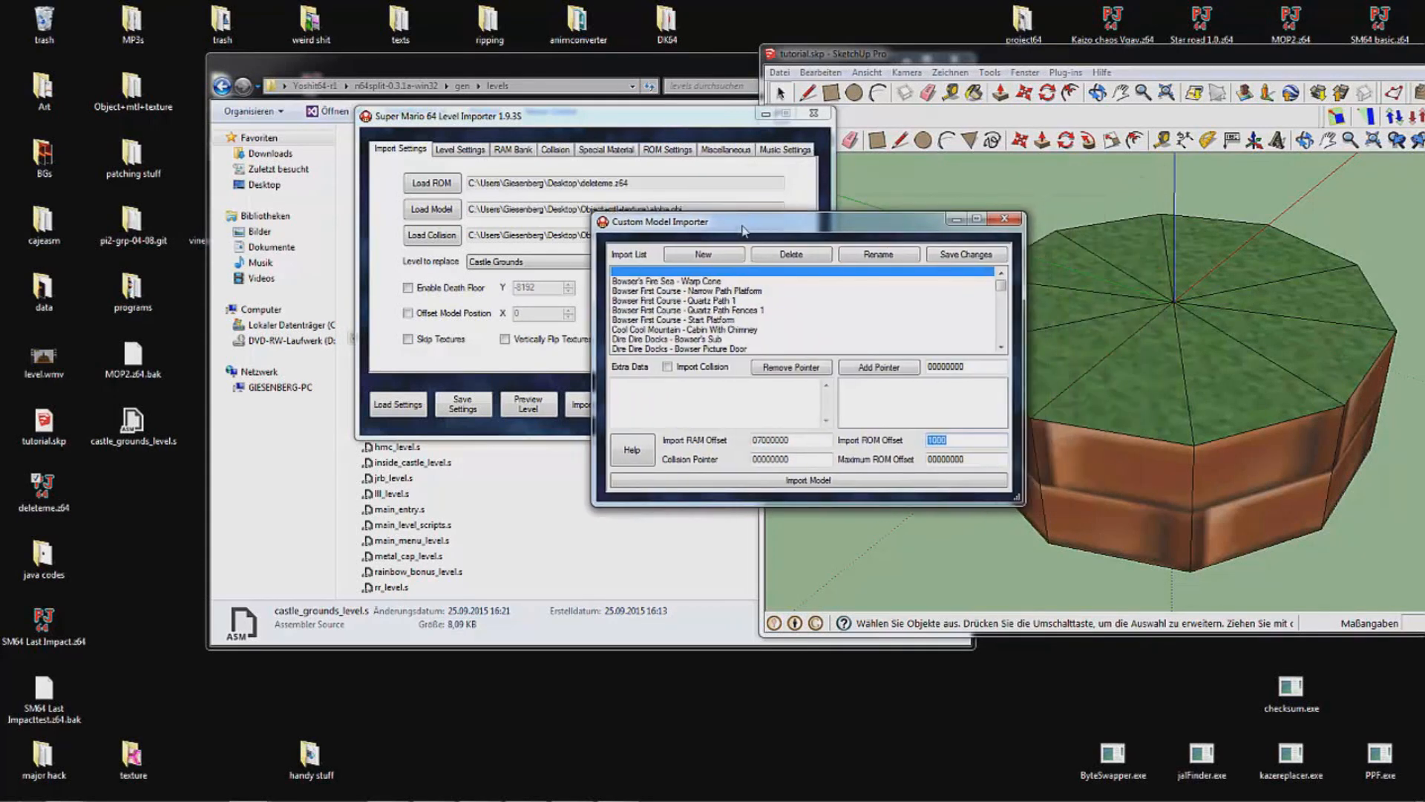
Move the Custom Model Importer window aside and focus its Import ROM Offset field (1000).
drag(741, 221, 637, 209)
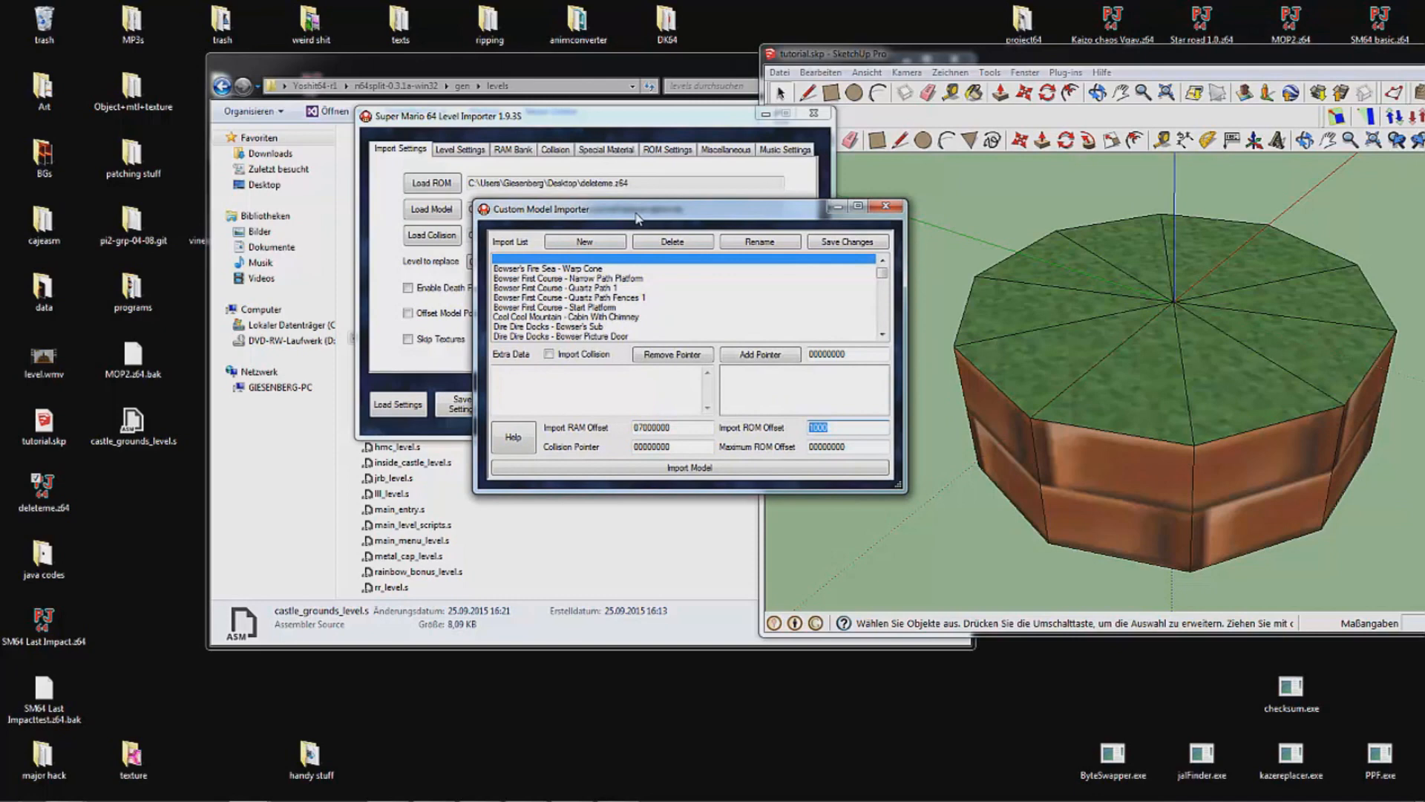
mouse_move(1227, 74)
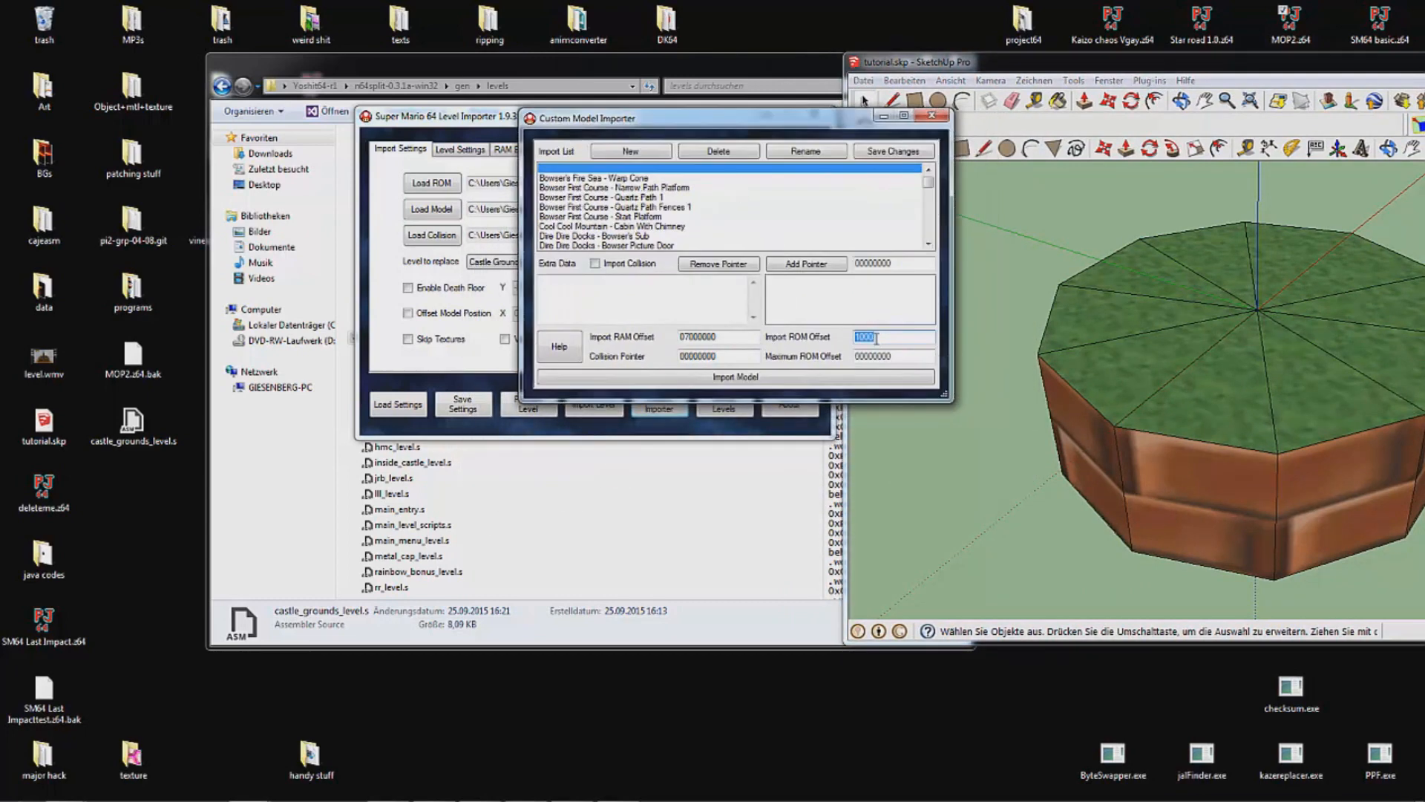
click(735, 377)
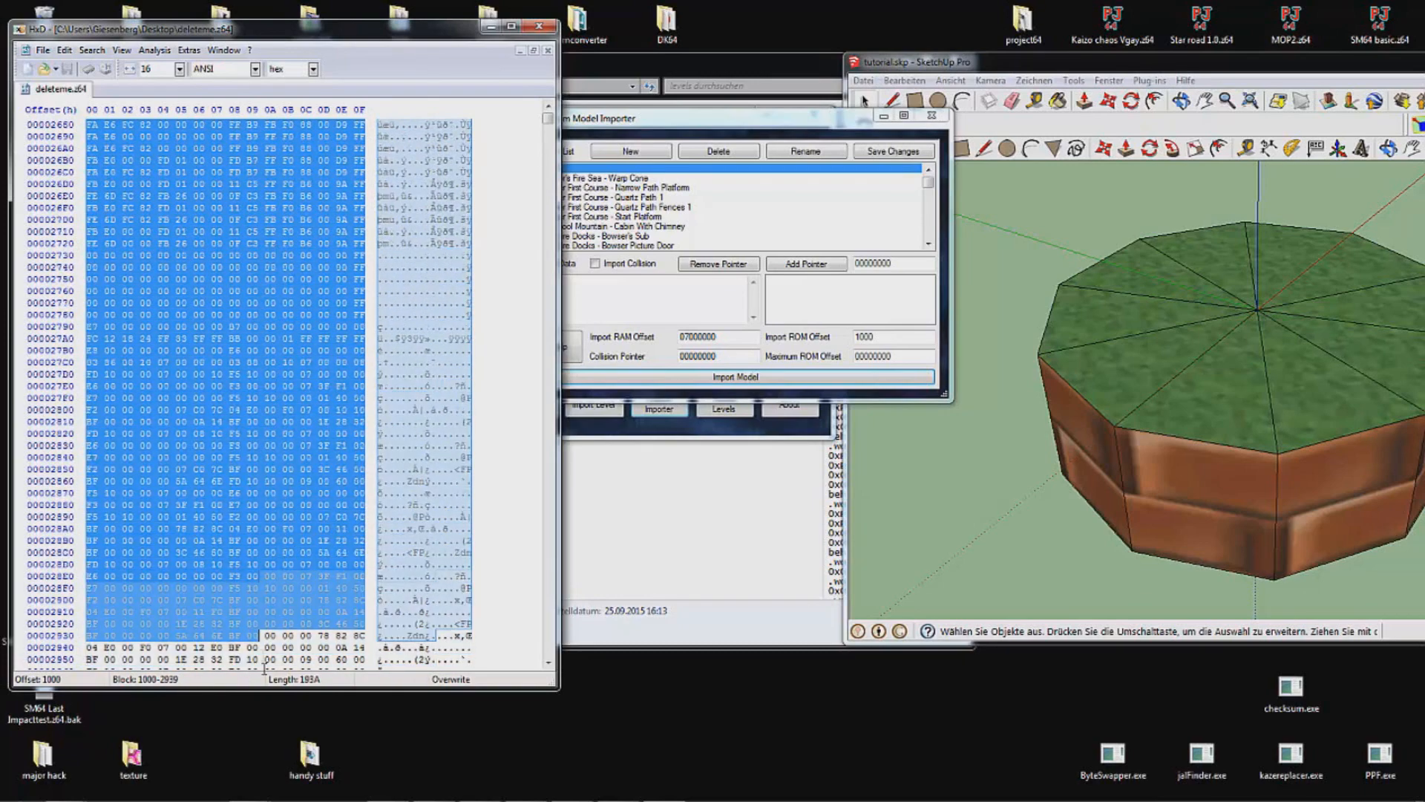
Scroll through deleteme.z64 toward the imported model block at 1000–2939.
scroll(down, 3)
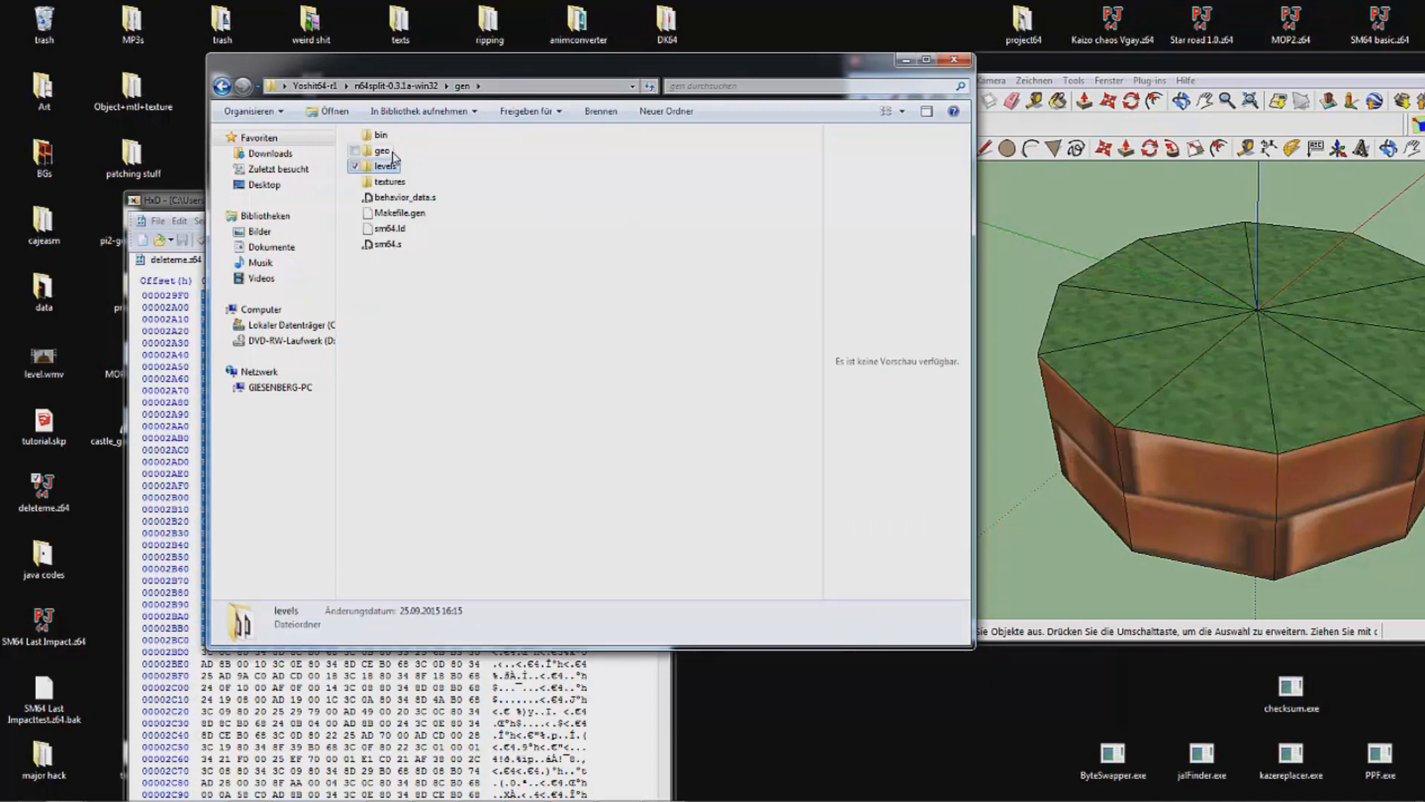
Open castle_grounds_segment7.bin from the bin folder, then go back up to gen.
double_click(378, 135)
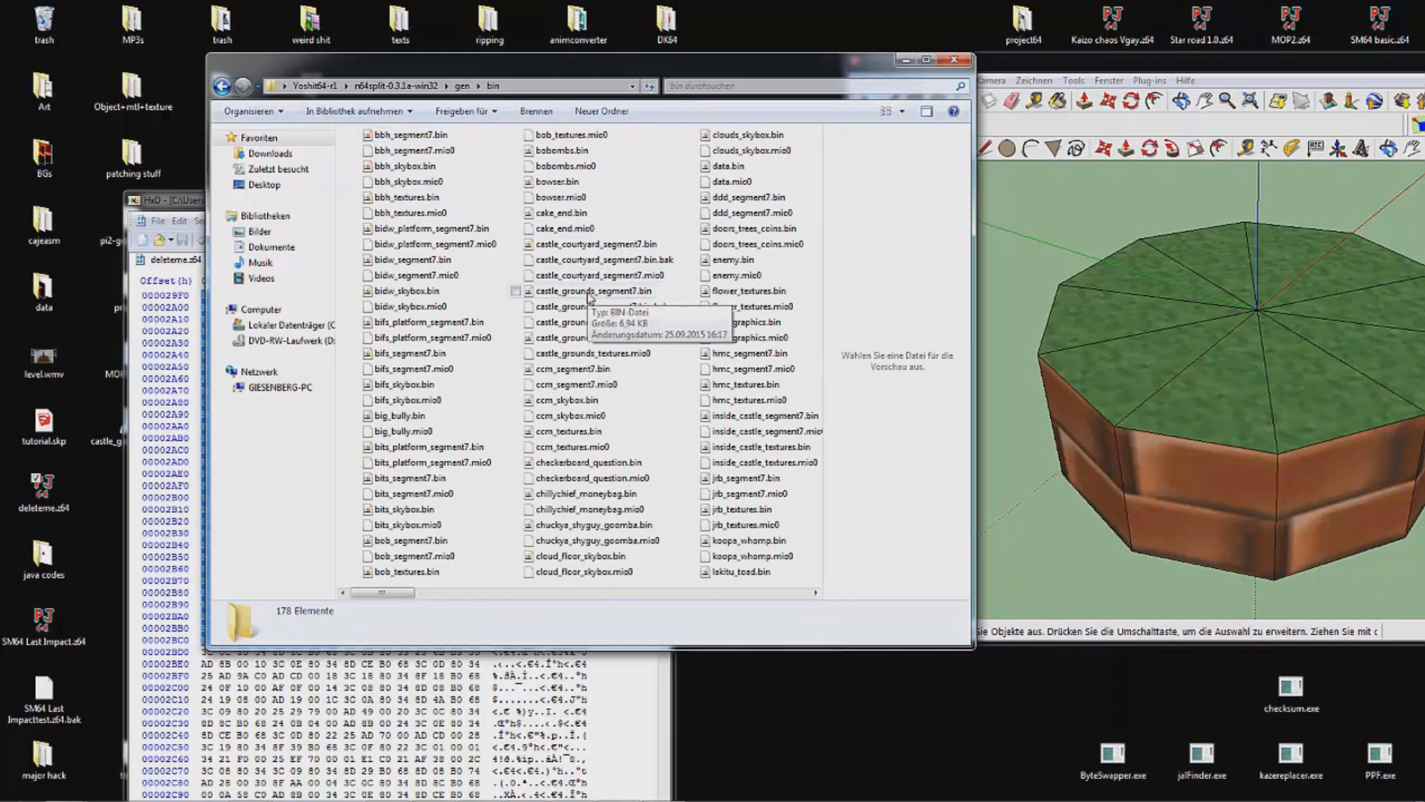
double_click(595, 291)
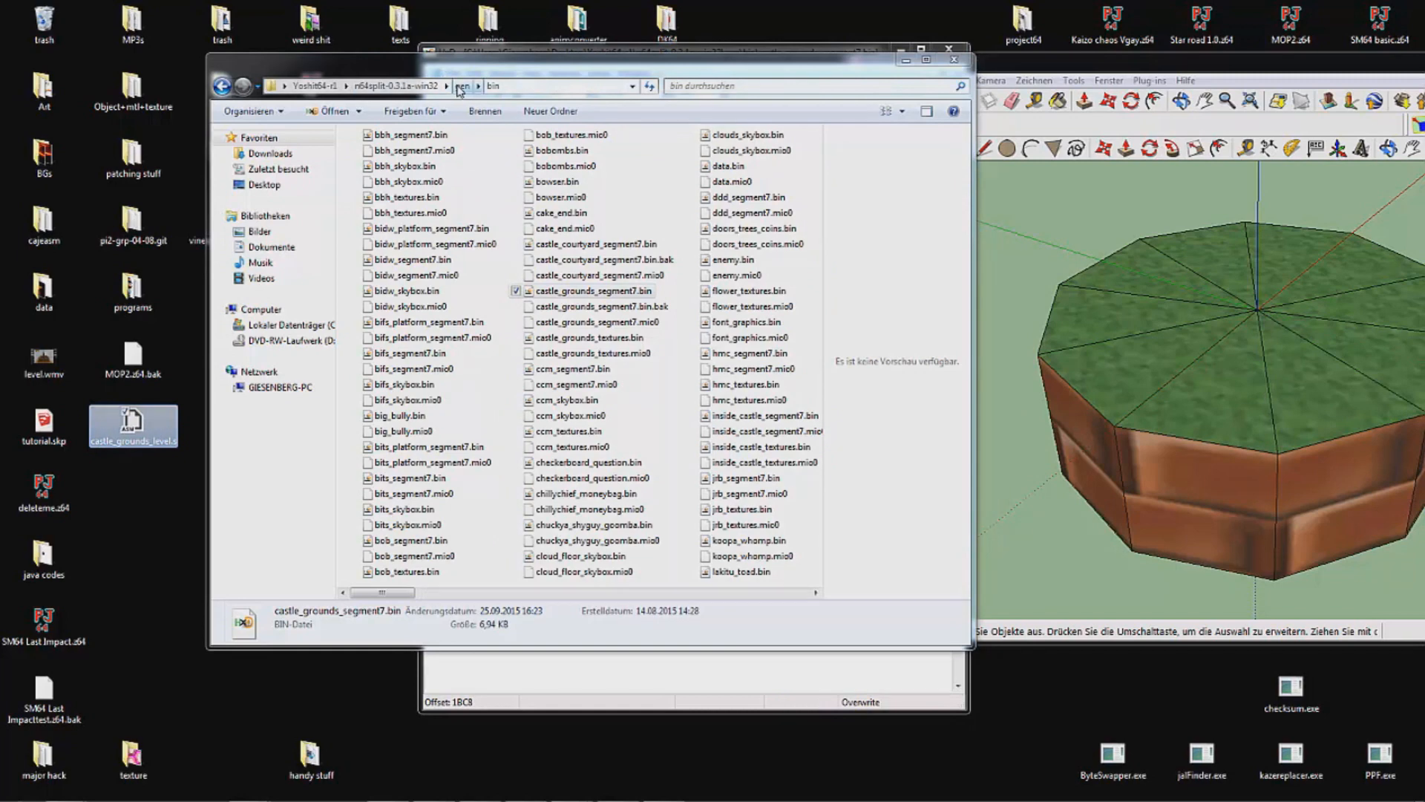
click(463, 86)
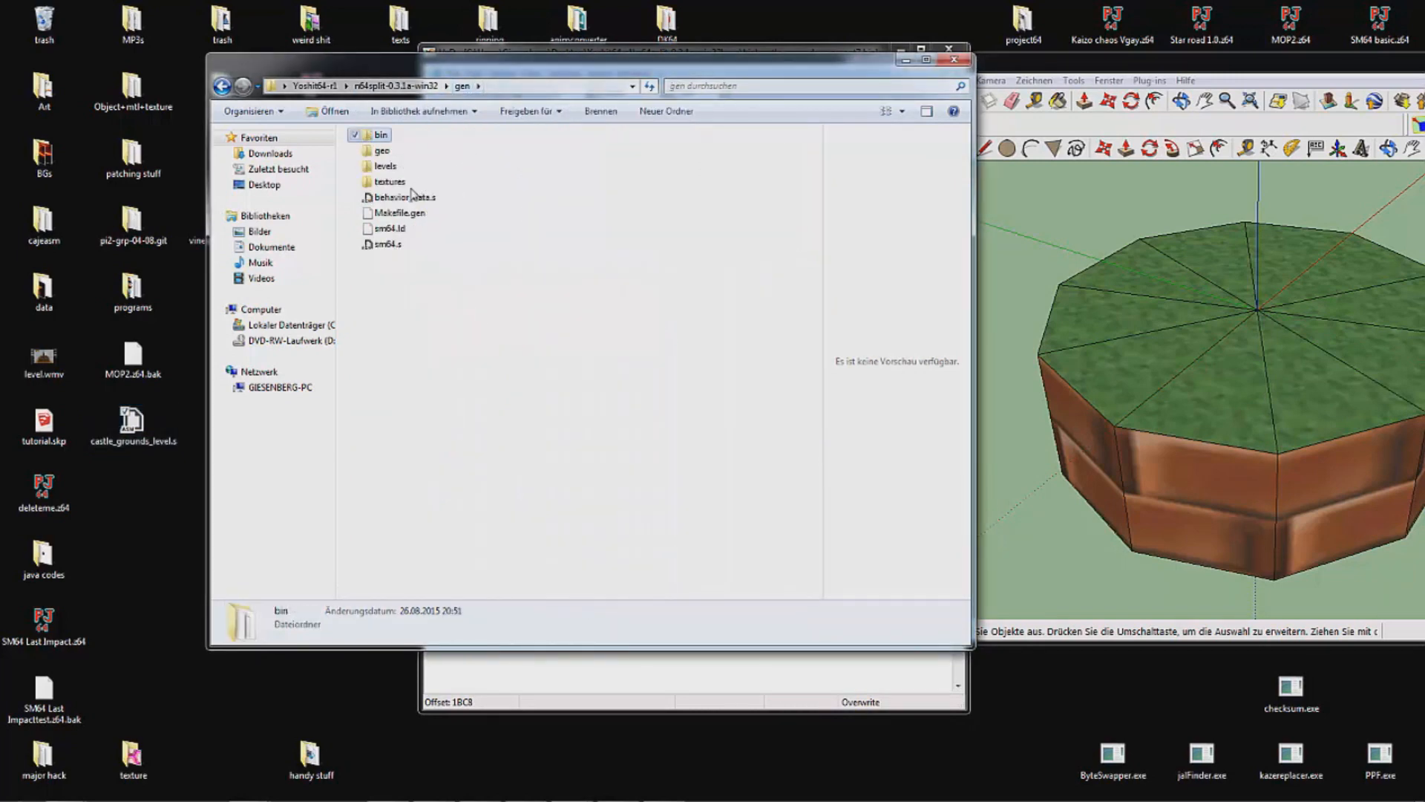
Open the levels folder holding castle_grounds_level.s, then return to the project folder.
click(385, 164)
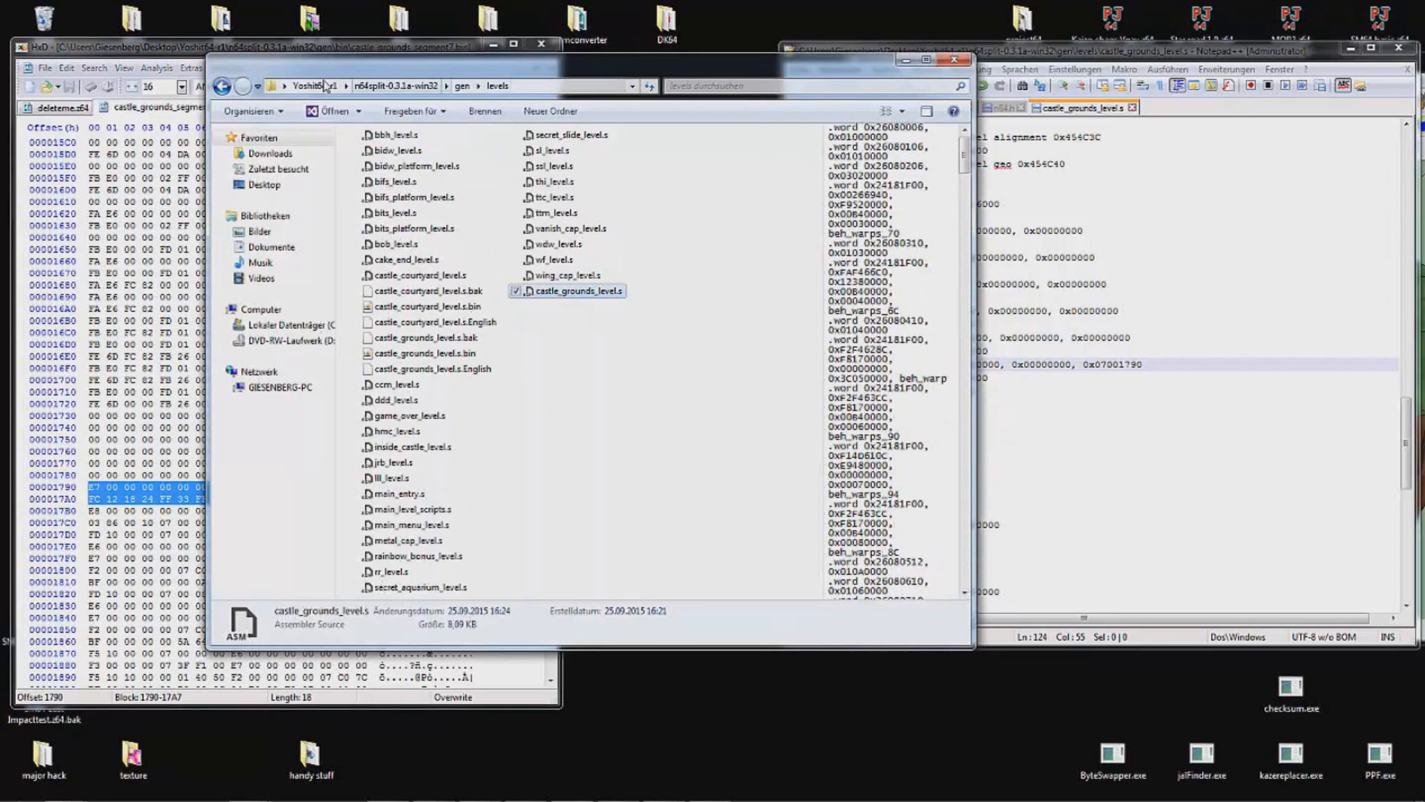
click(318, 86)
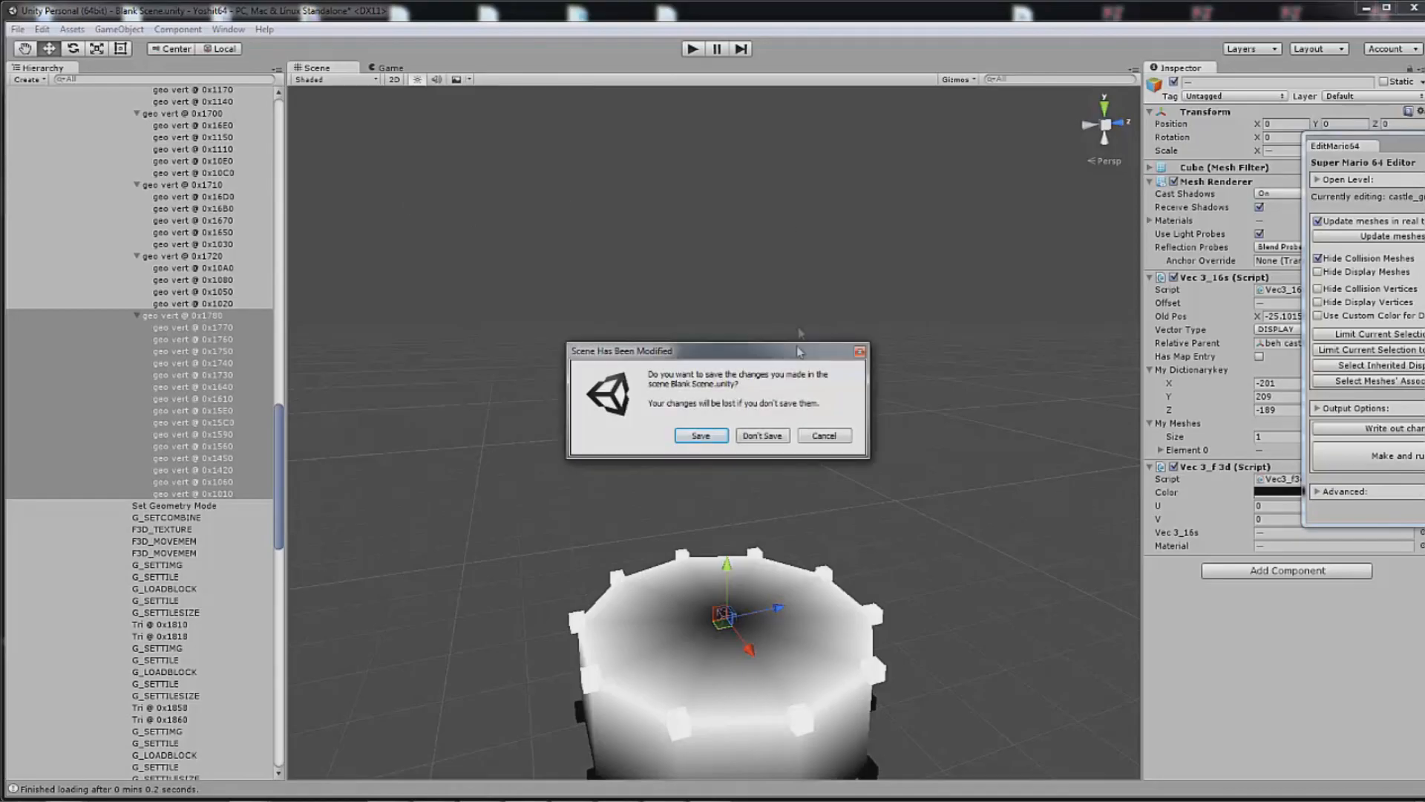
Discard scene changes, load castle_grounds_level.s in EditMario64 and select geo vert @ 0x1780.
click(761, 435)
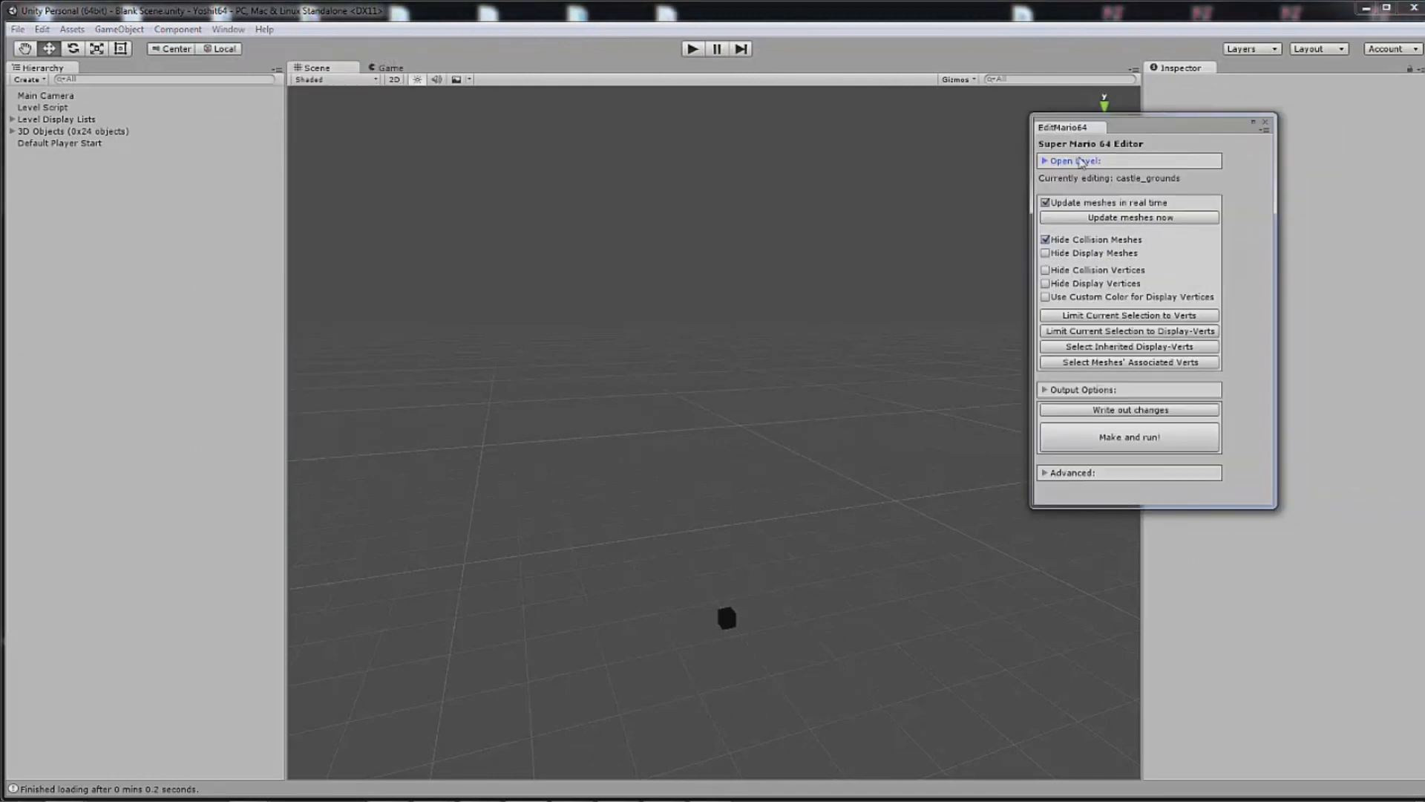
click(1072, 161)
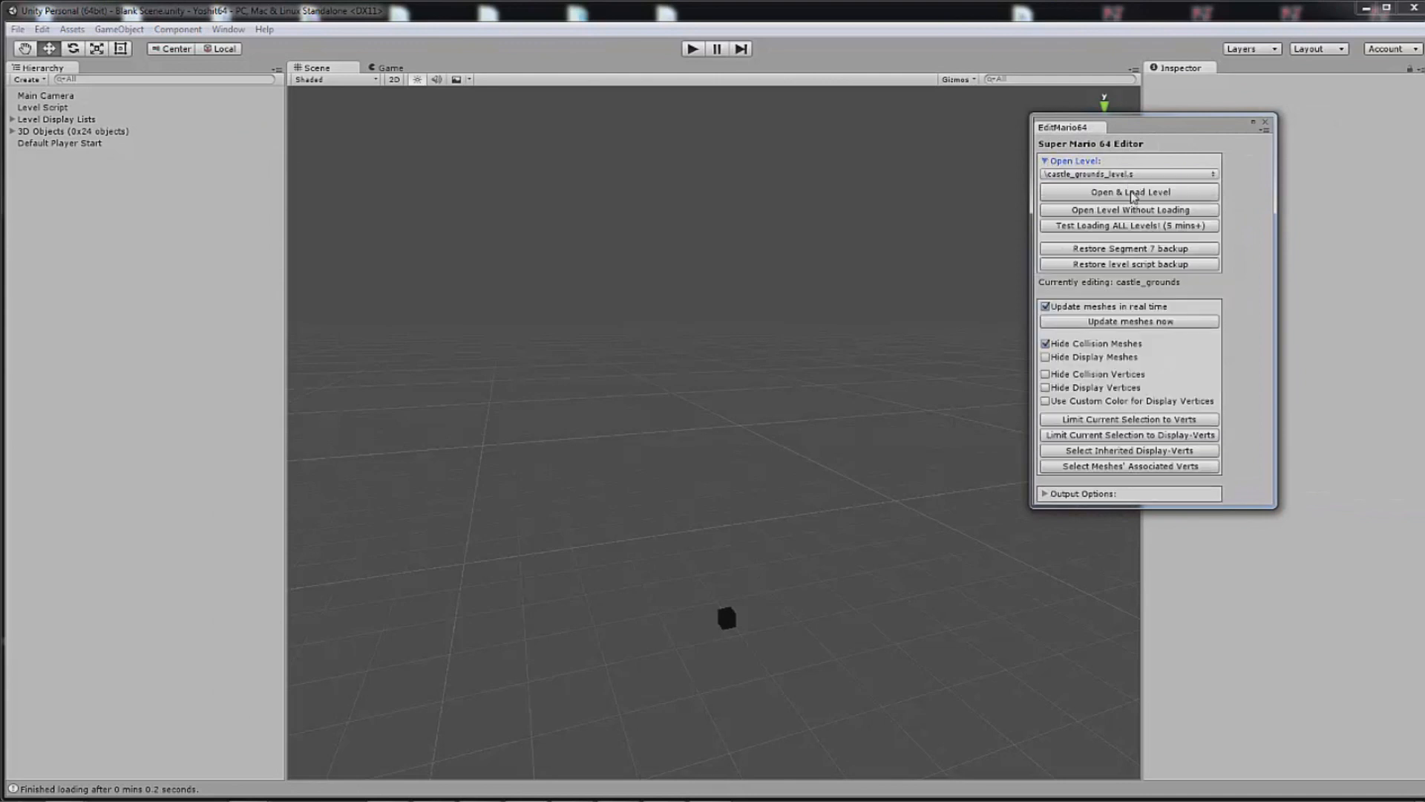
click(1128, 192)
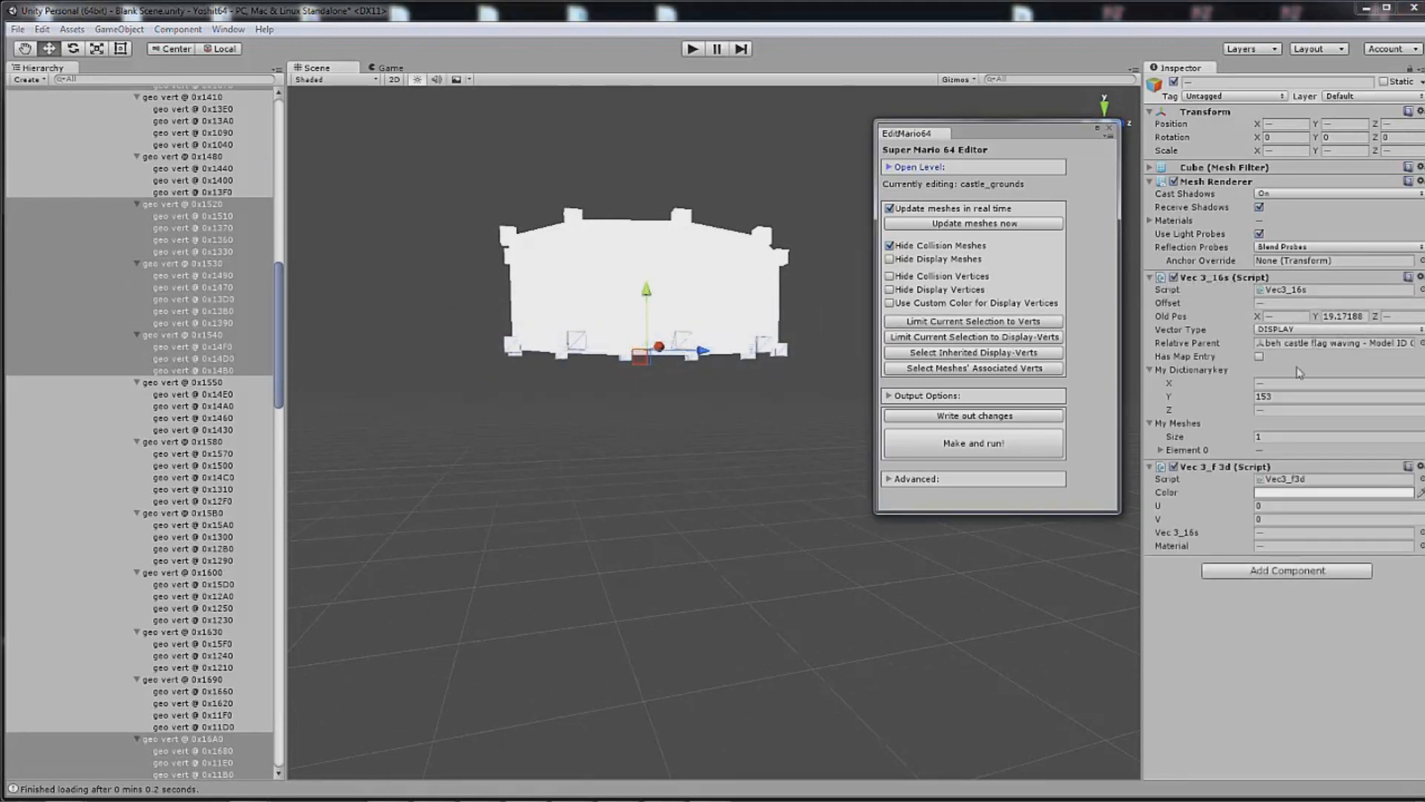
click(1333, 491)
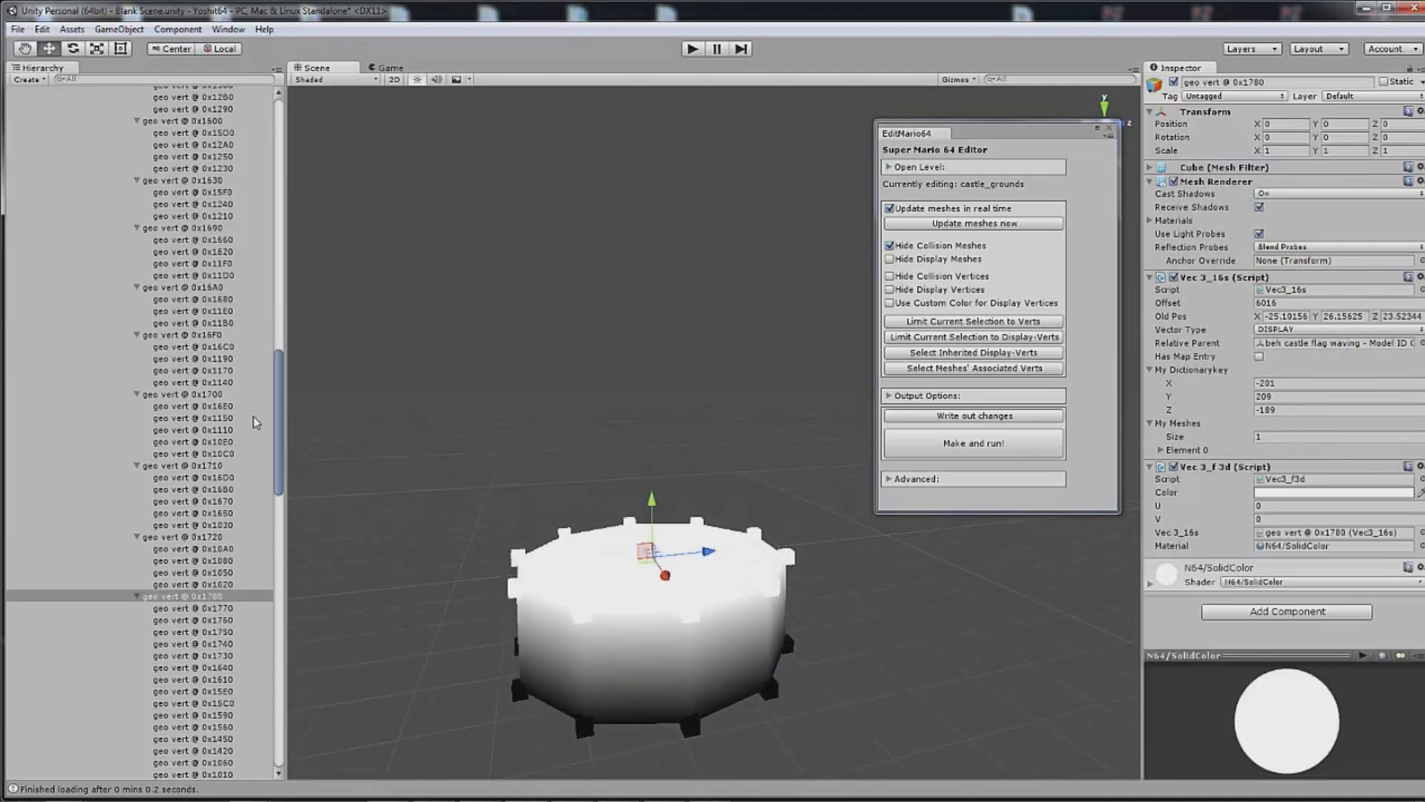
Set the Vec3_f3d colour of every vertex under geo vert 0x1780 to black (000000FF).
scroll(down, 3)
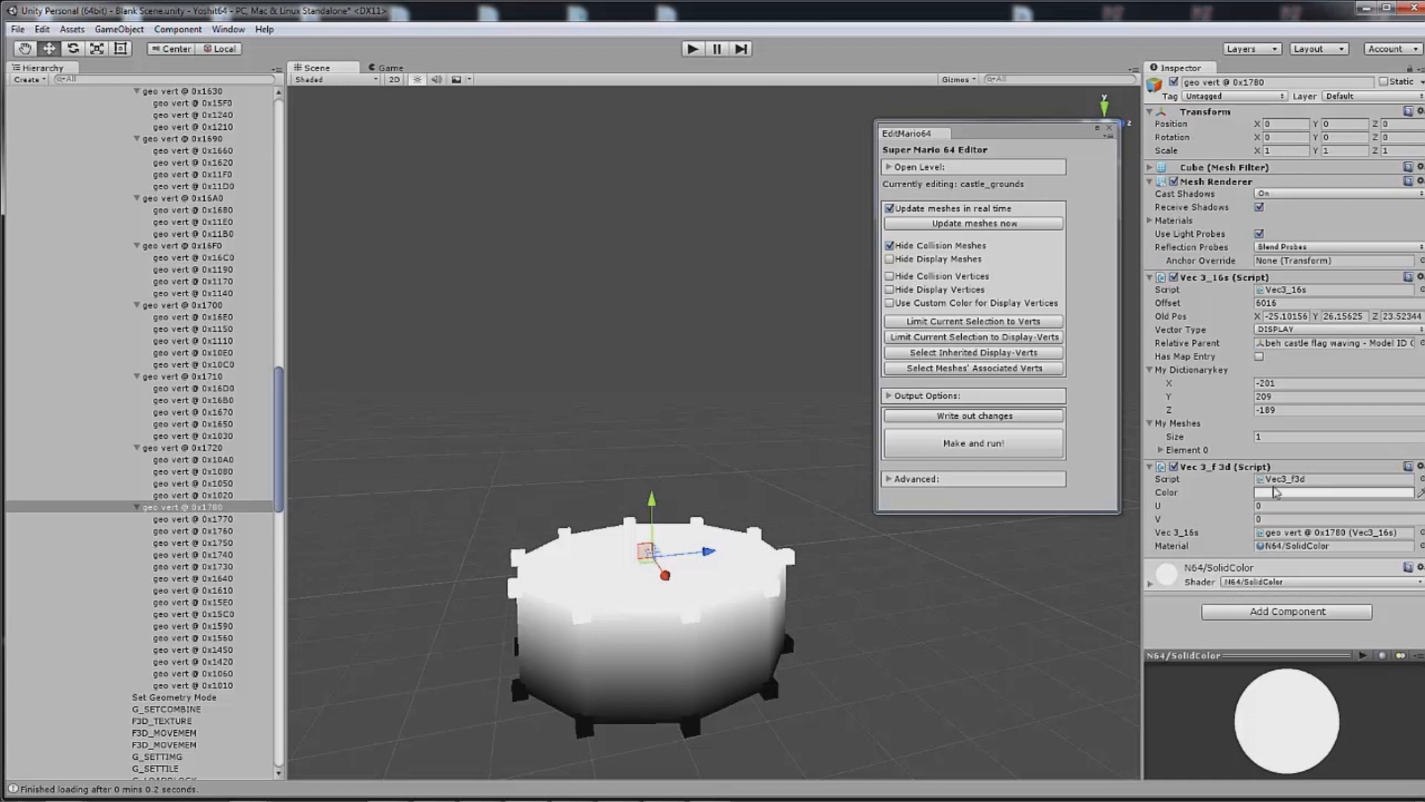
click(1332, 491)
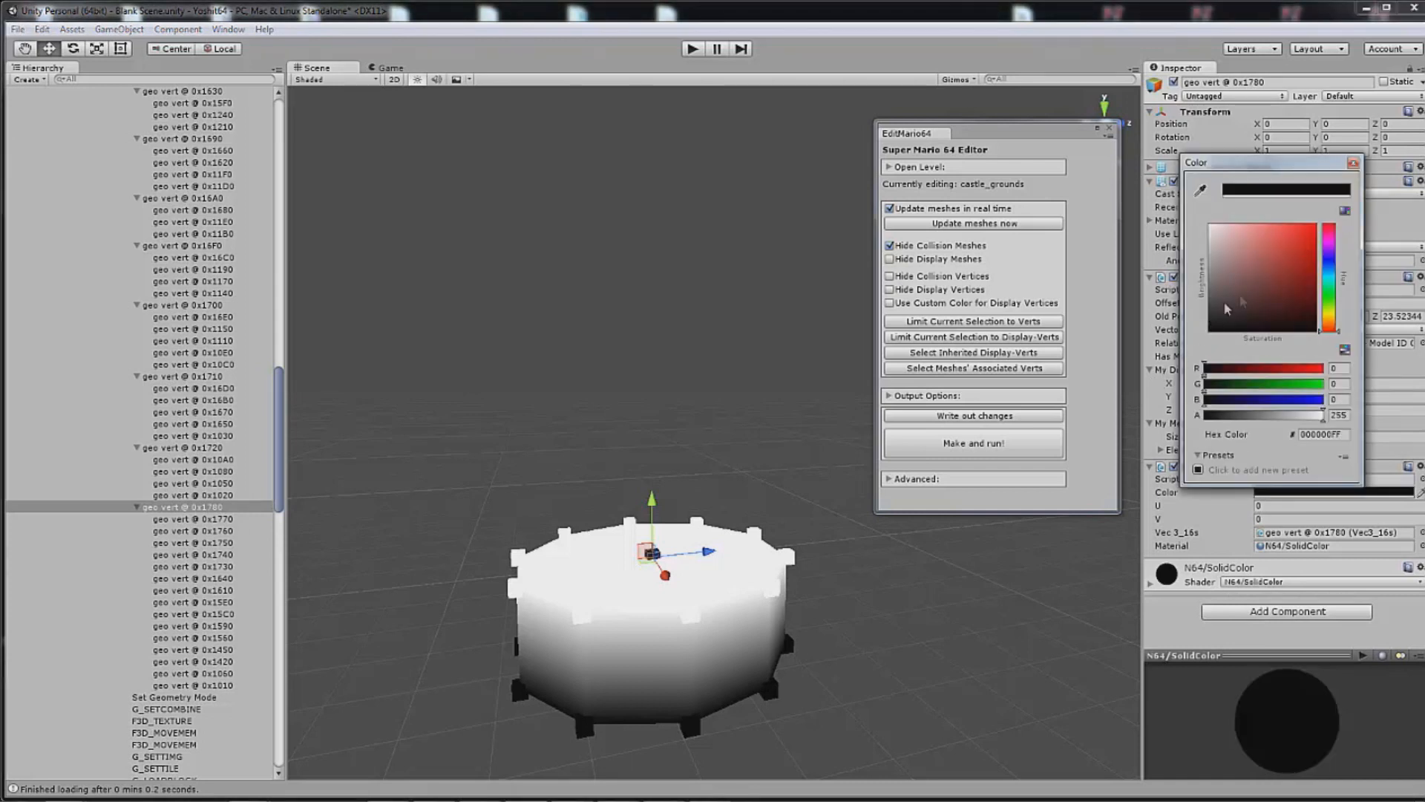
mouse_move(218, 518)
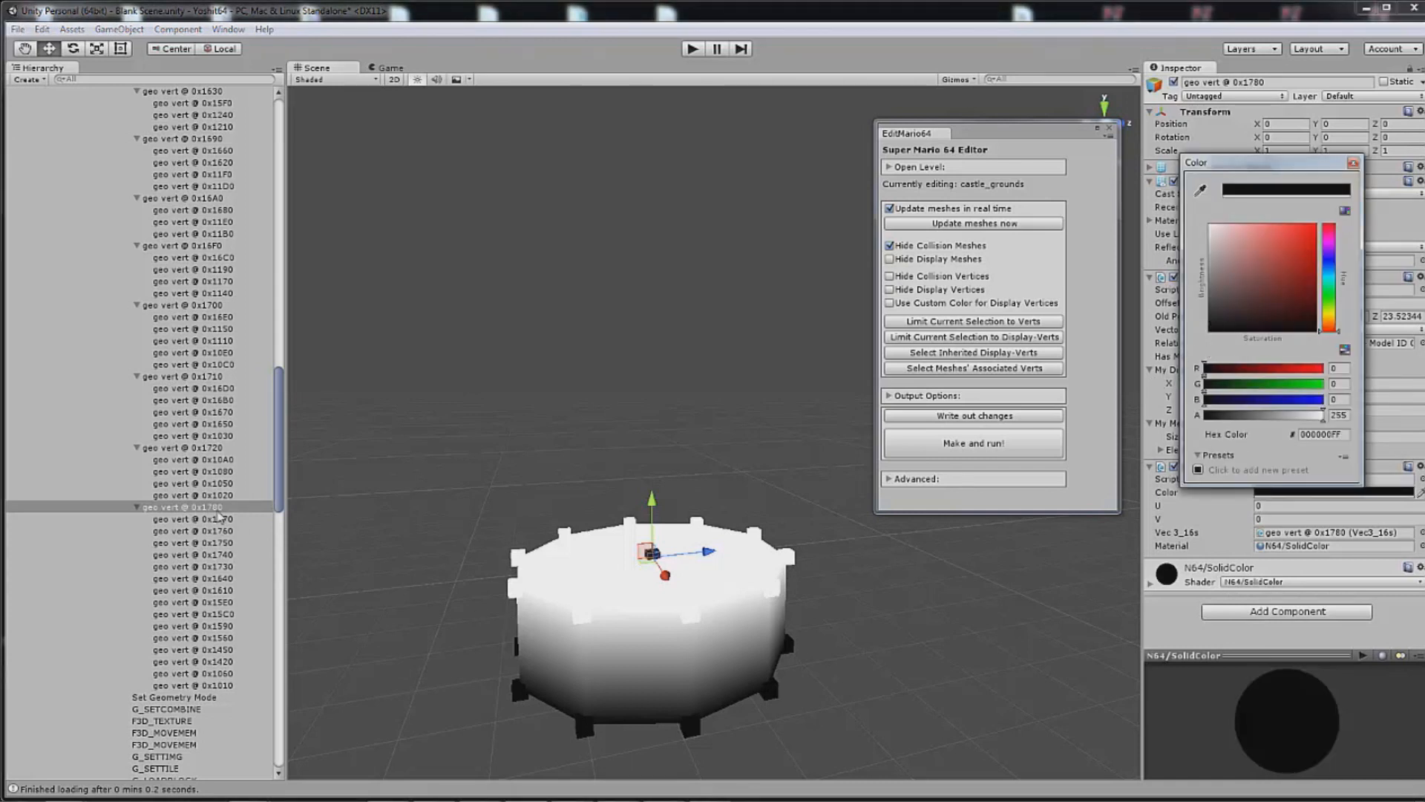
click(177, 506)
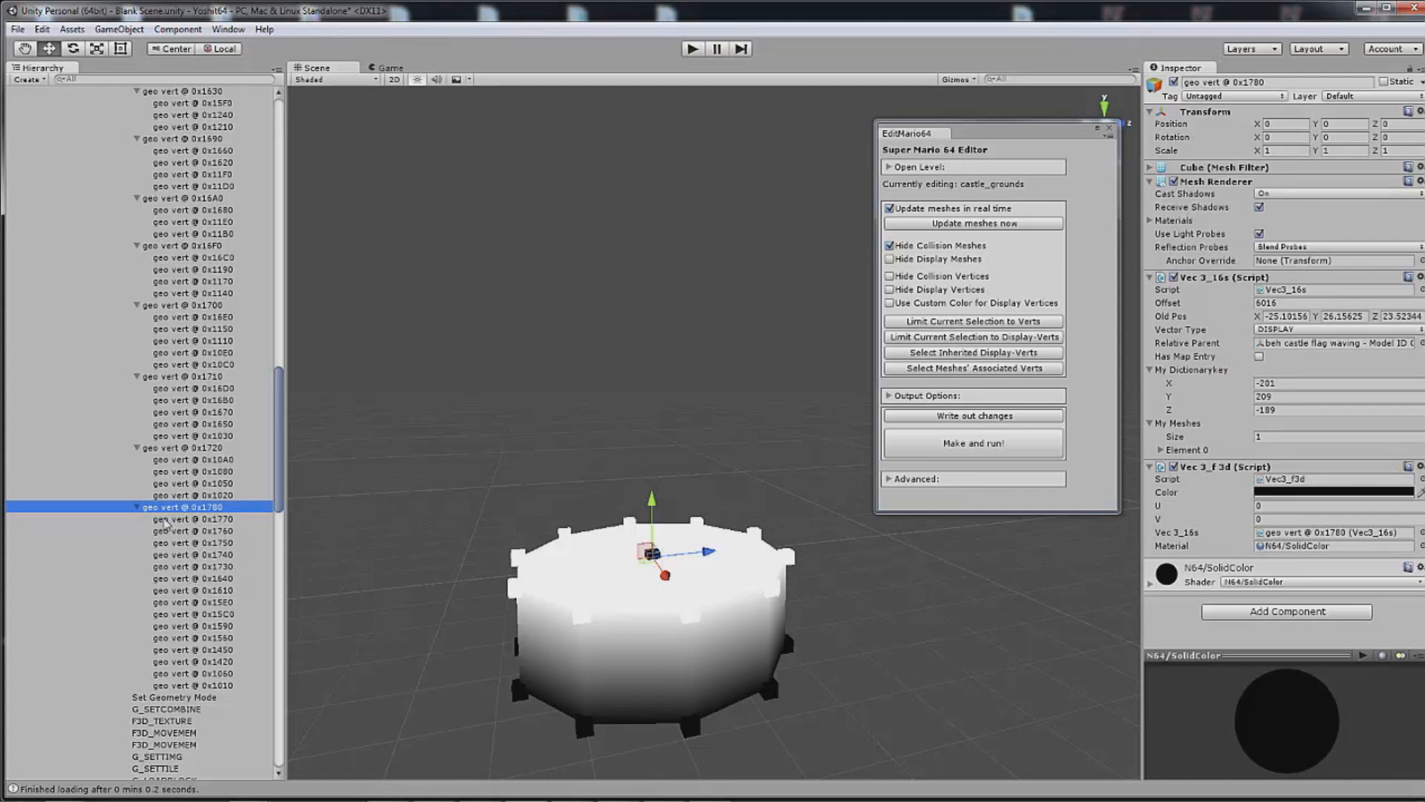
double_click(177, 507)
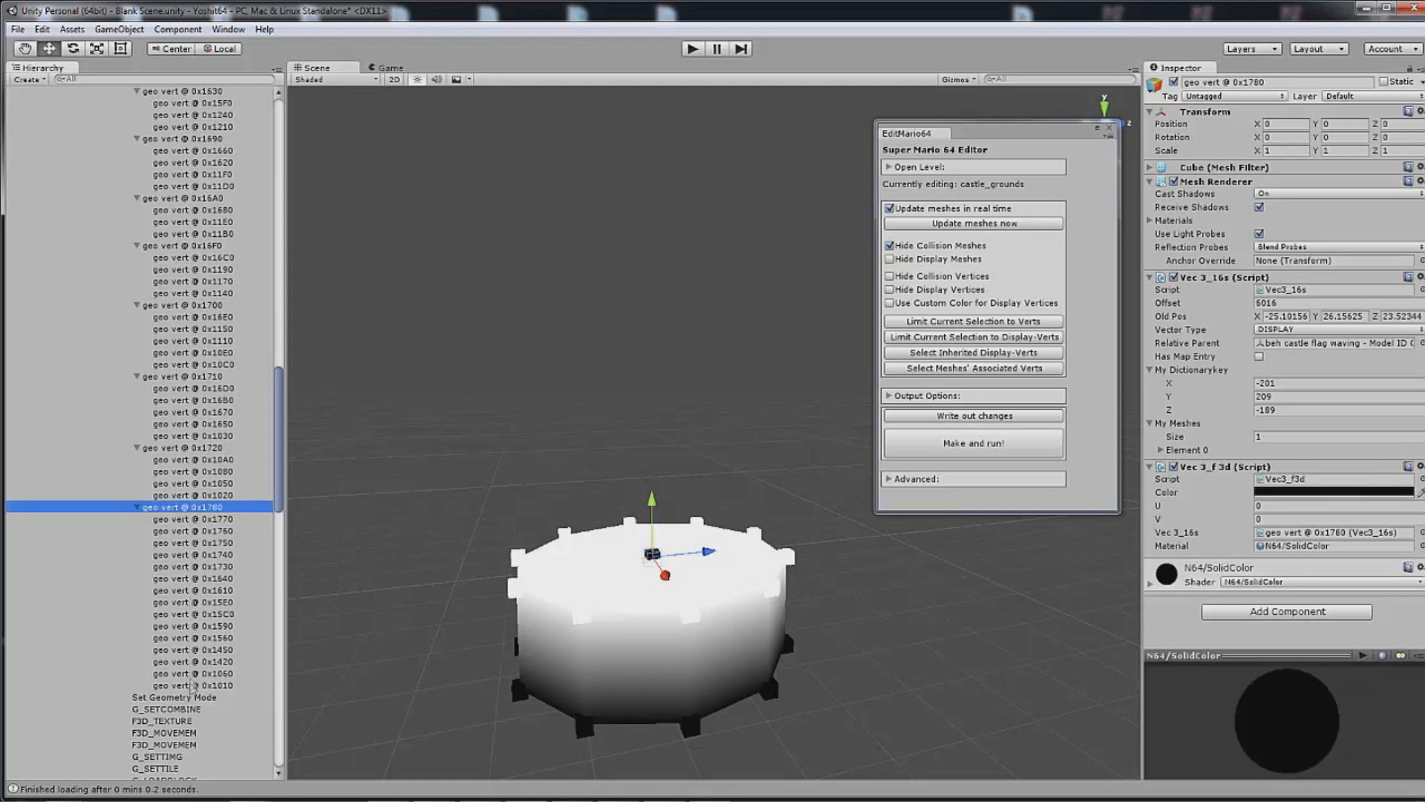
click(194, 685)
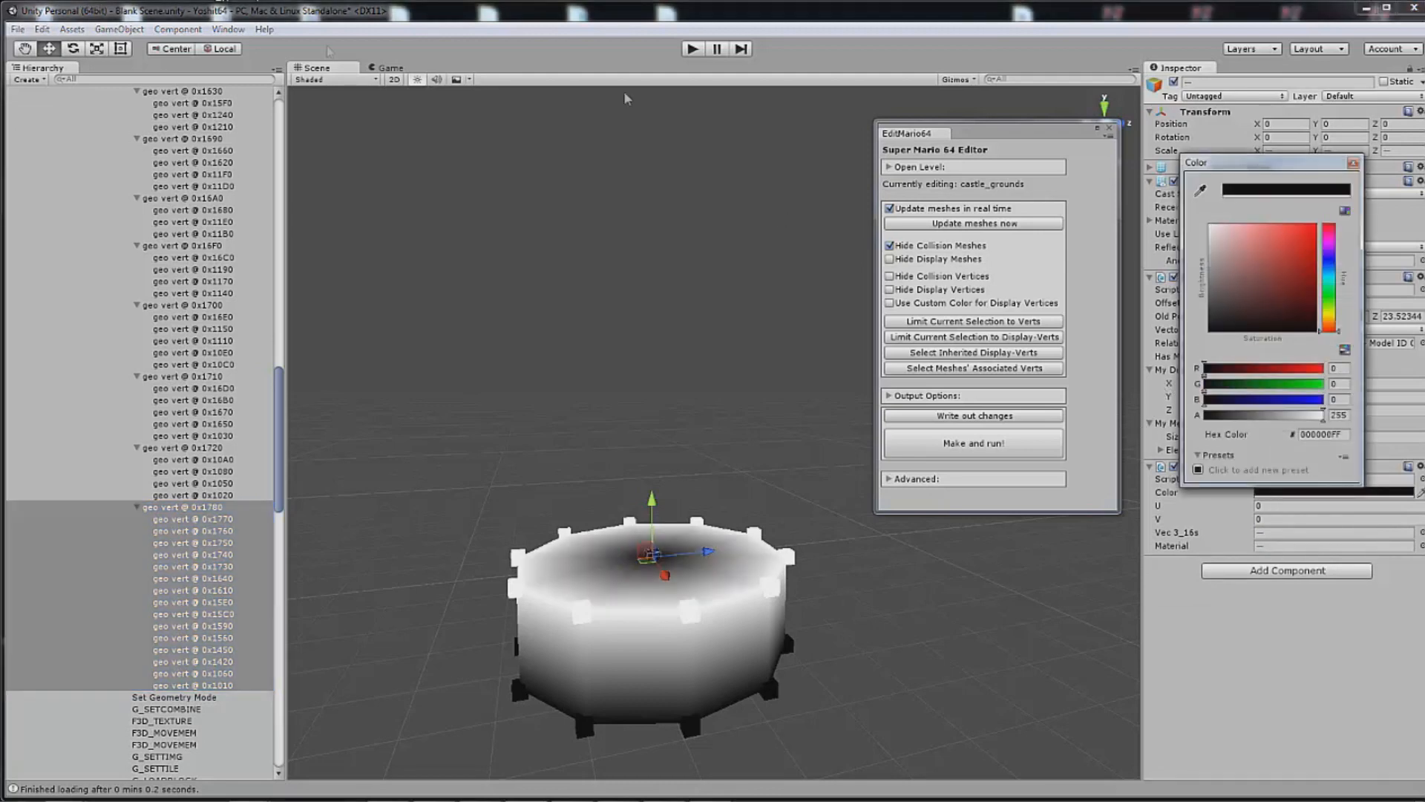
Run 'Make and run!' and allow Build.bat so the game rebuilds into sm64.bin.
click(972, 443)
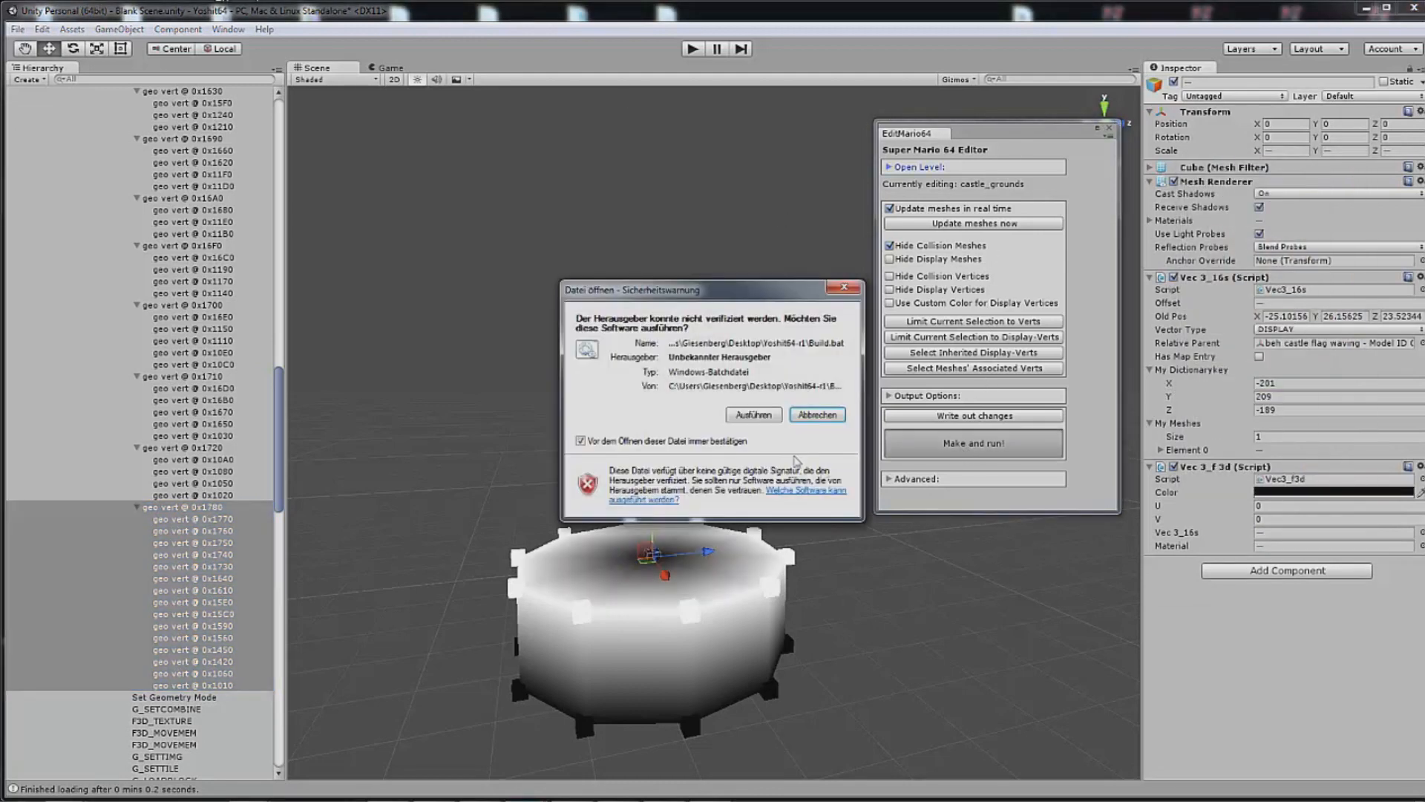
click(752, 414)
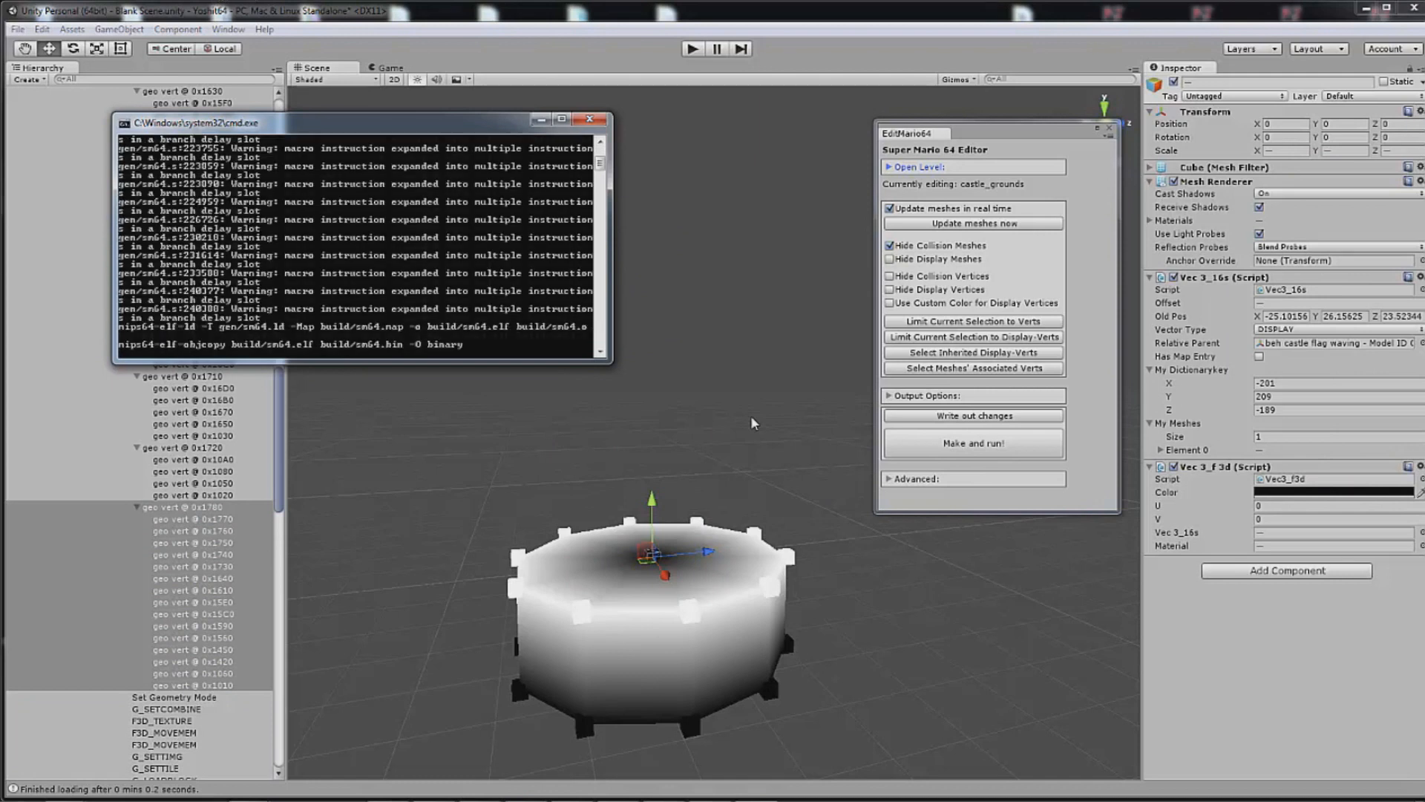
click(973, 442)
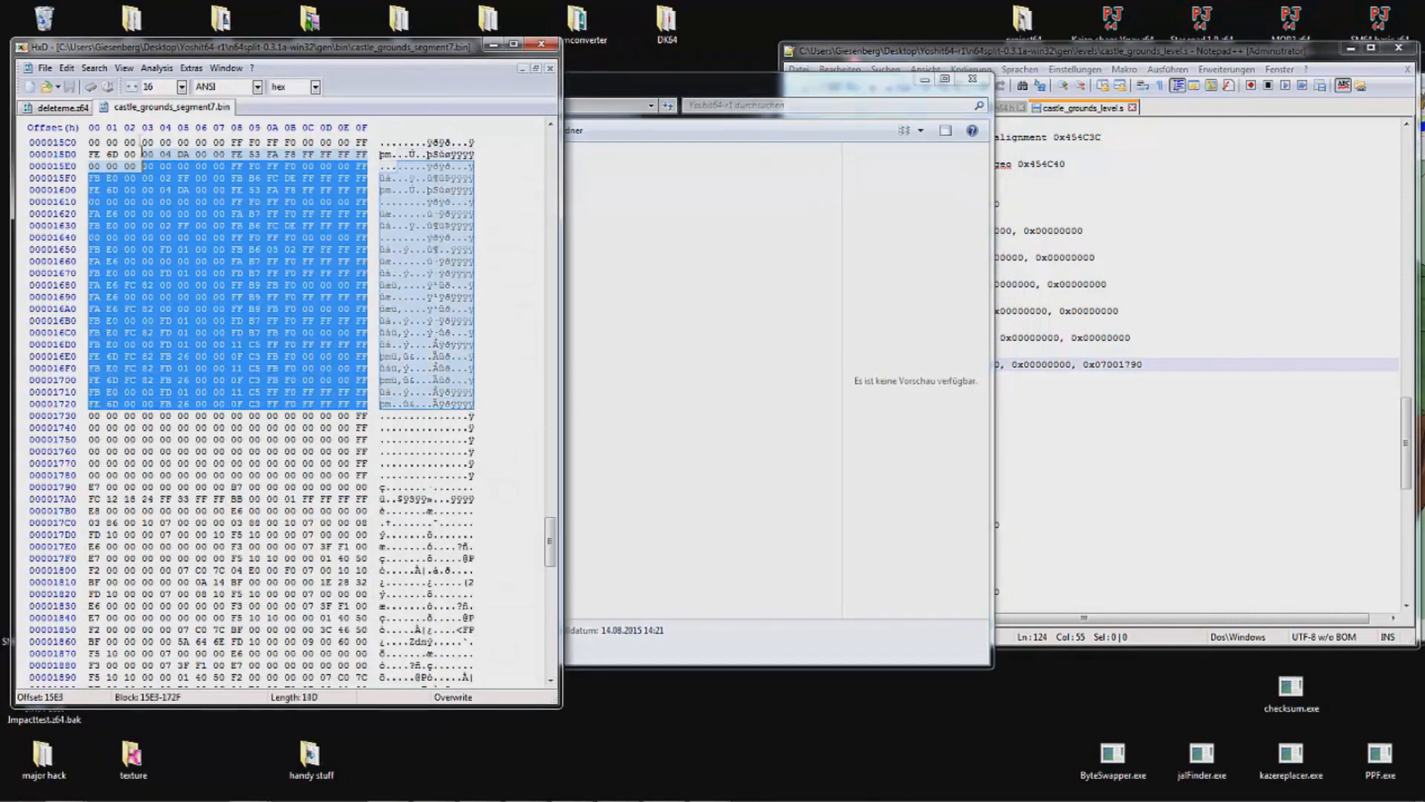
Copy the selected vertex block 101F–118E from castle_grounds_segment7.bin.
scroll(down, 3)
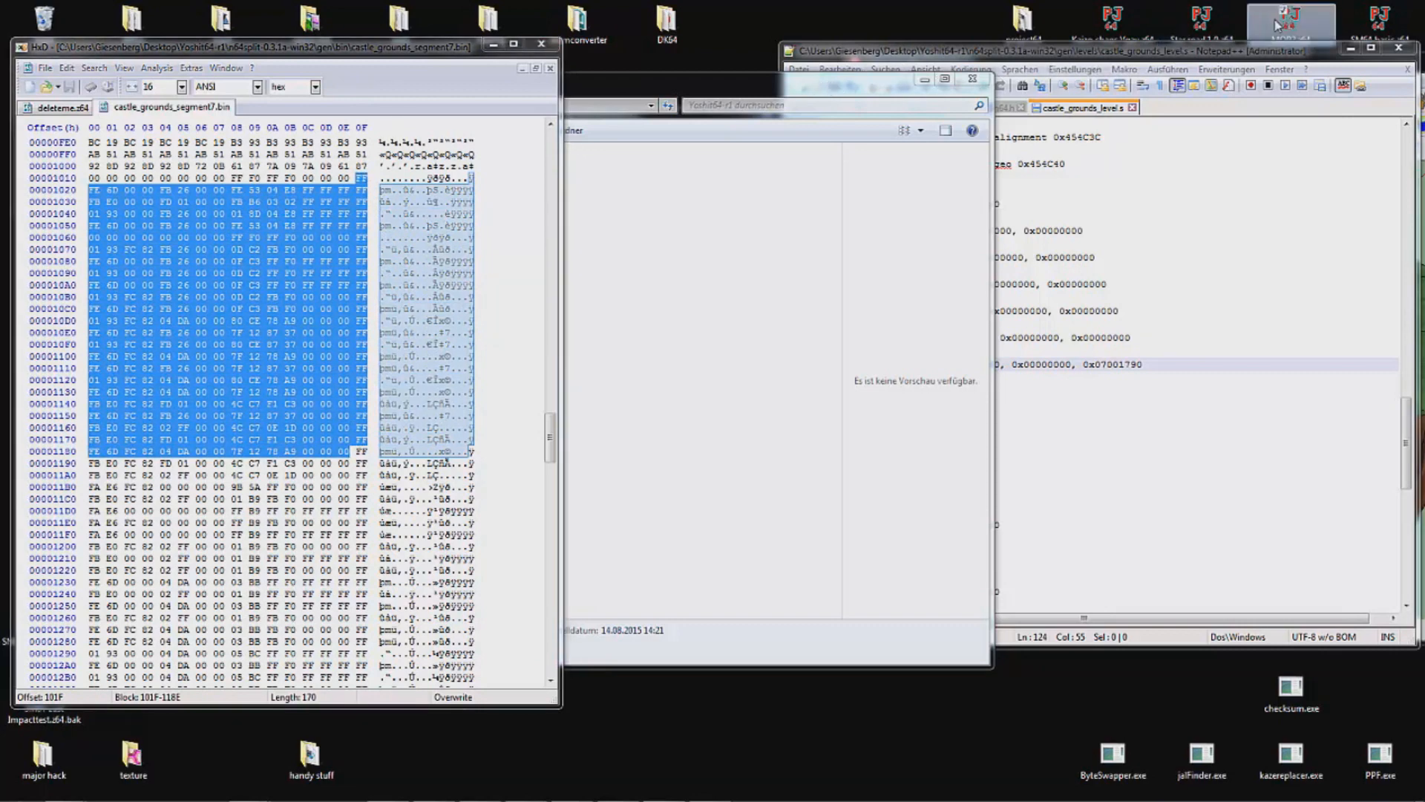
right_click(1292, 20)
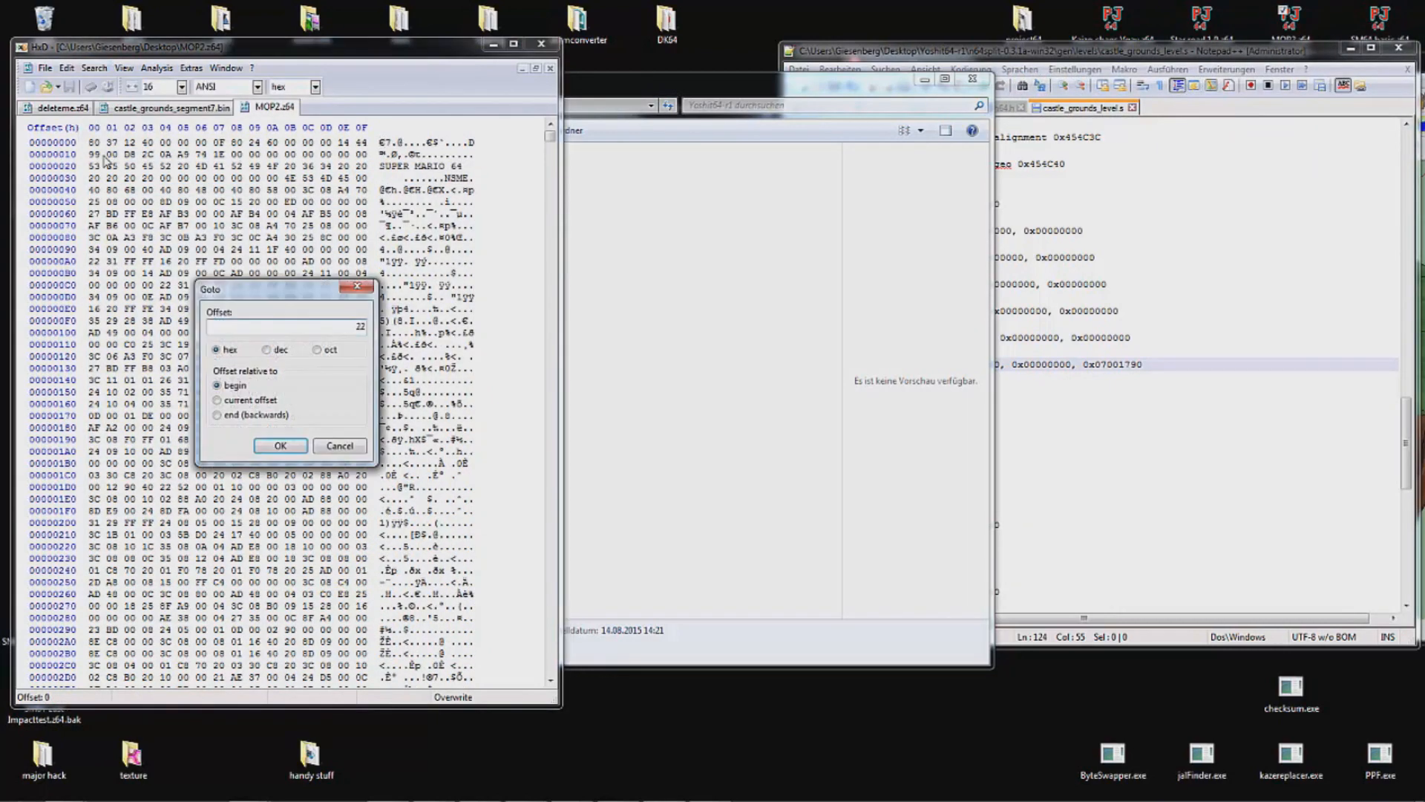
Jump to offset 2290000 in MOP2.z64 and scroll to the matching vertex bytes near 02291020.
click(280, 445)
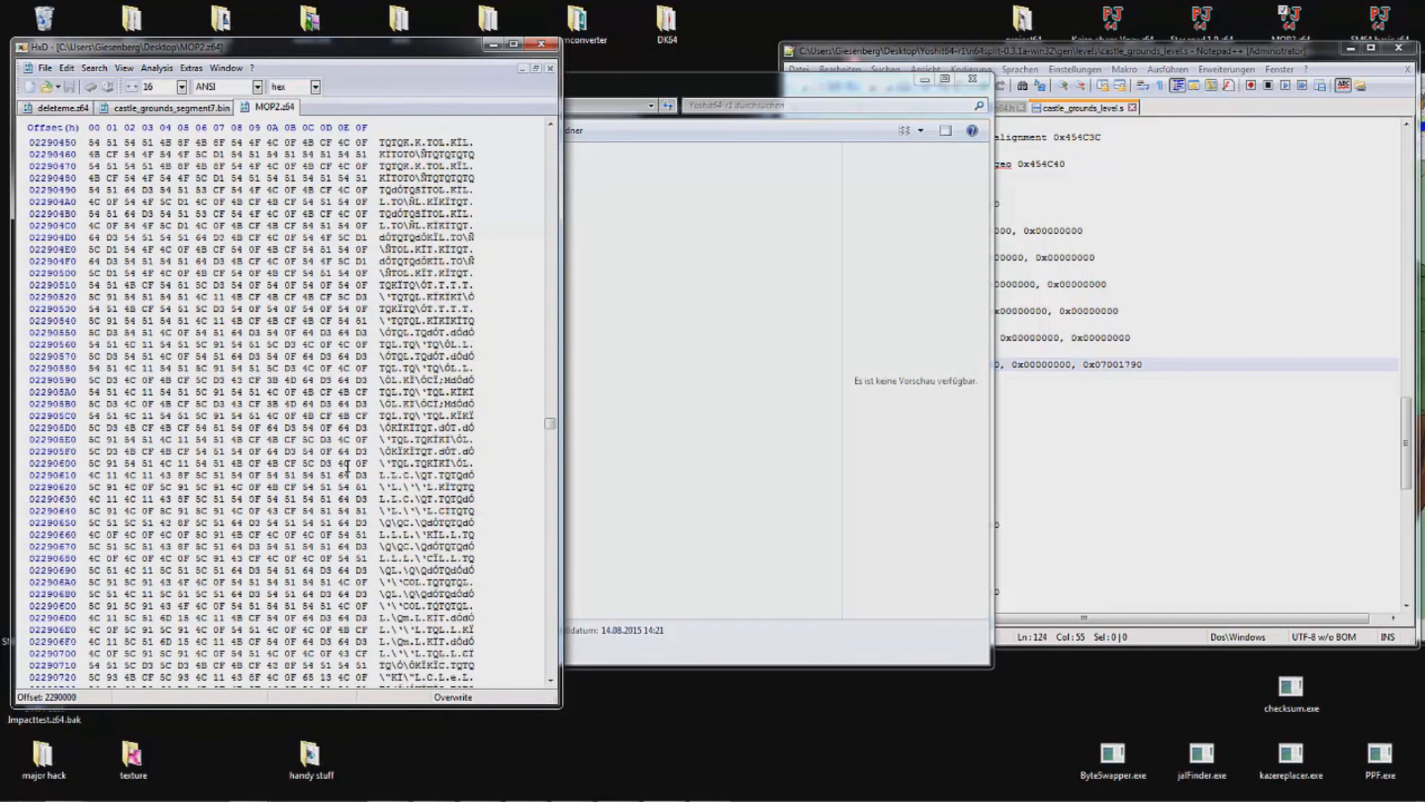
scroll(down, 3)
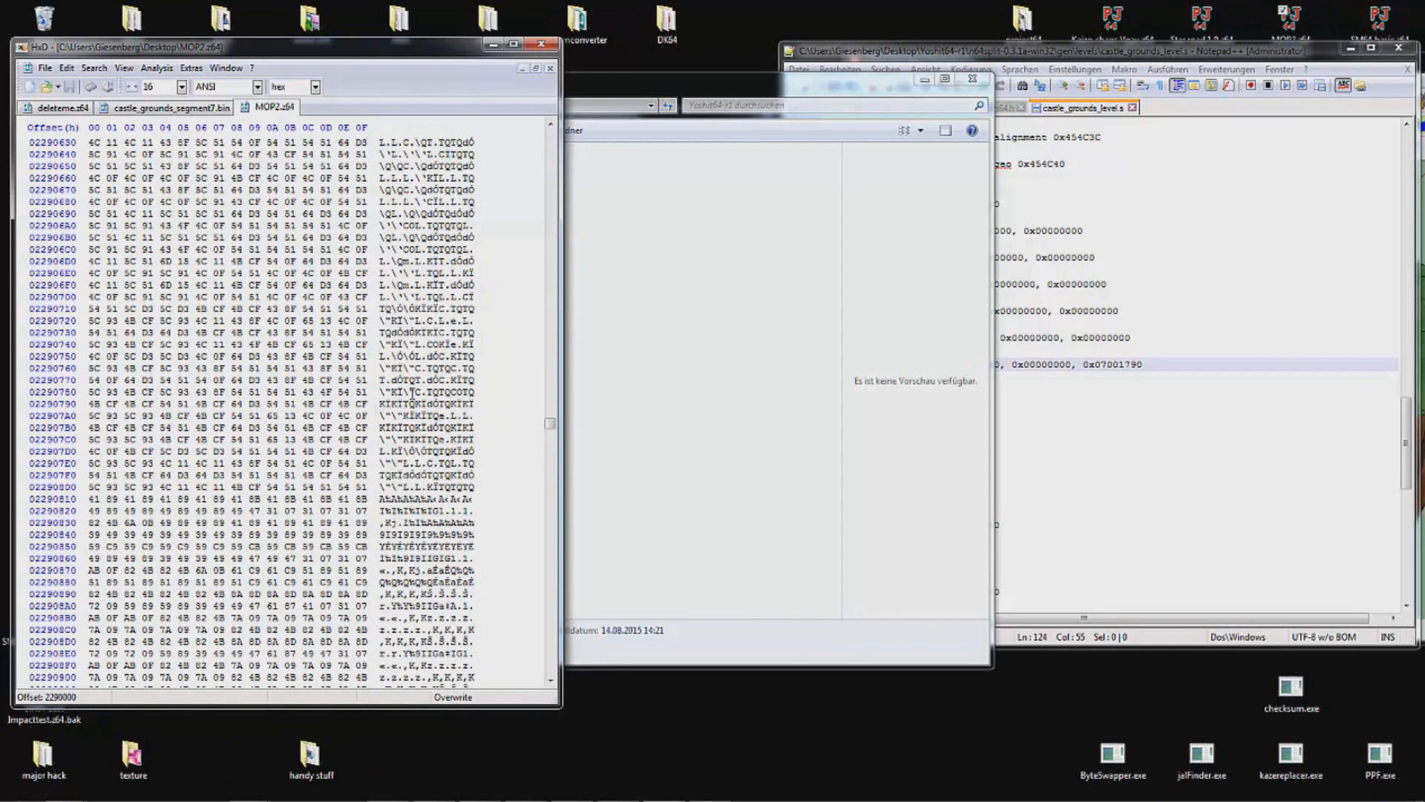
scroll(down, 3)
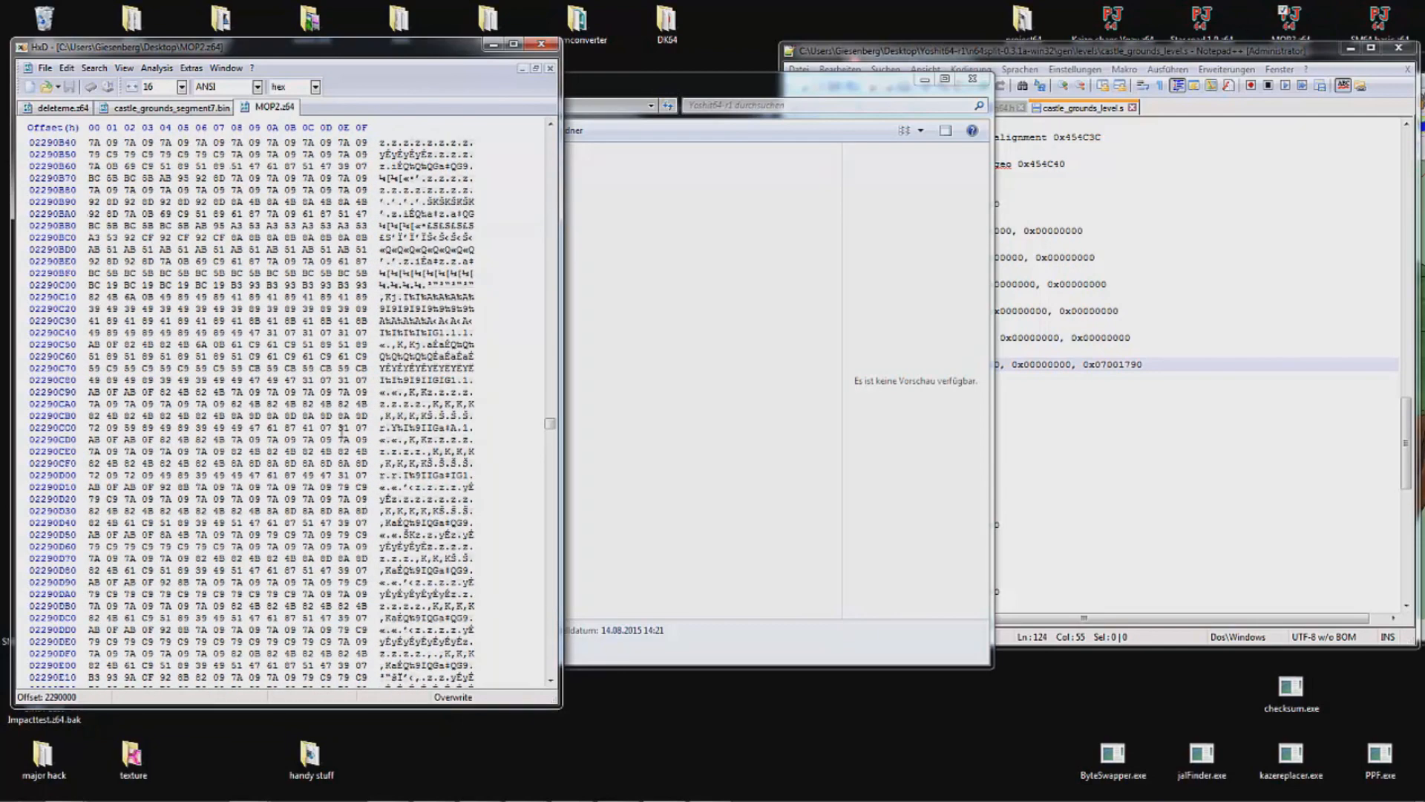
scroll(down, 3)
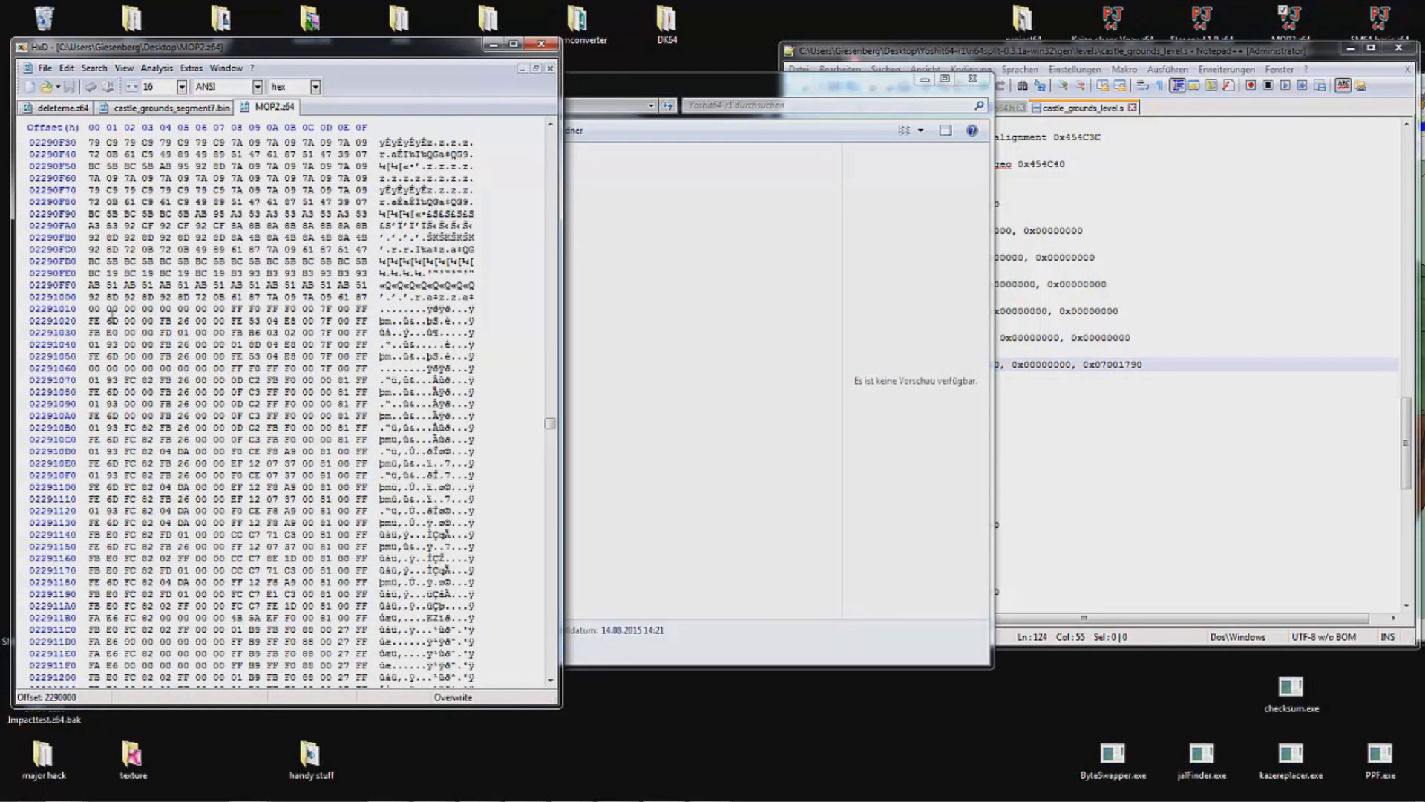